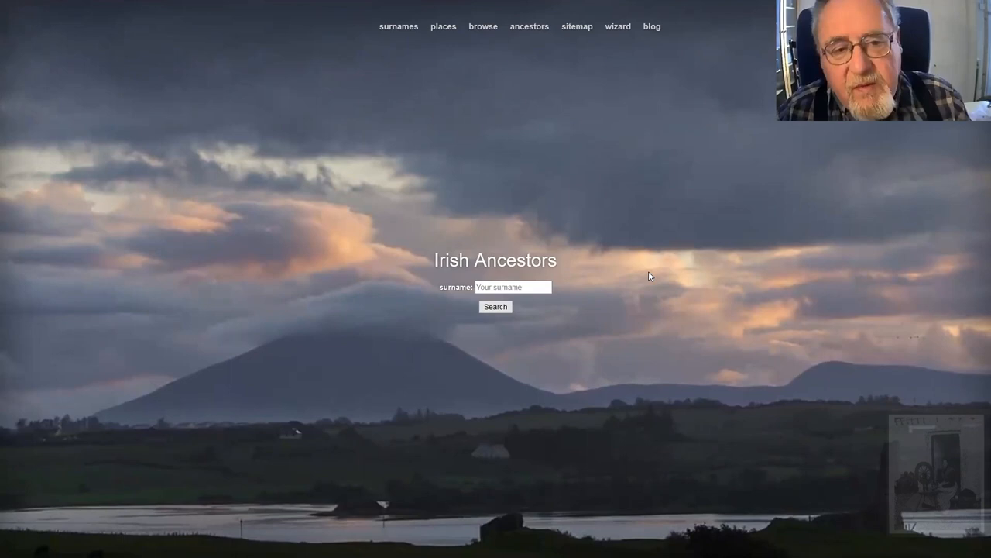
mouse_move(745, 355)
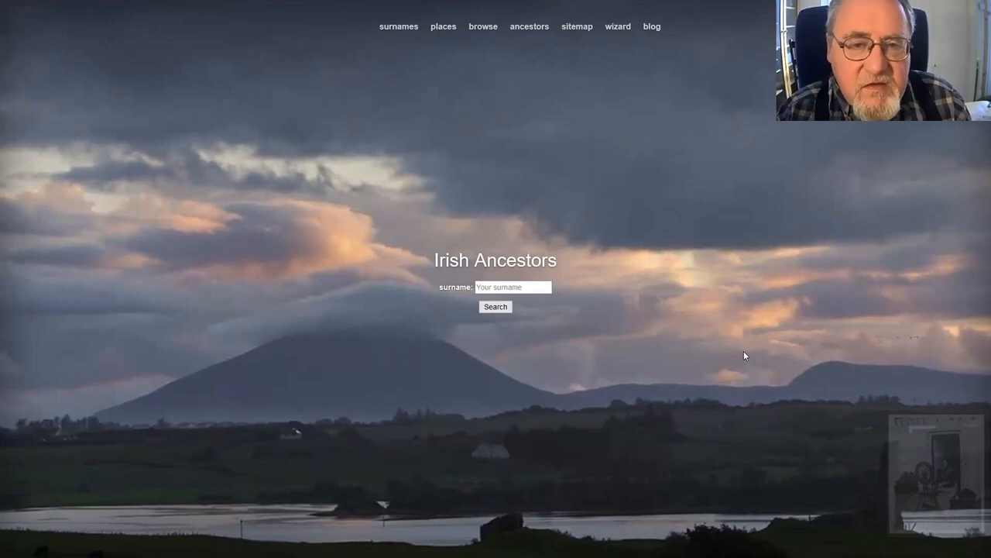
Step: Follow the 'places' link in the top navigation to reach Irish Placenames search
click(443, 25)
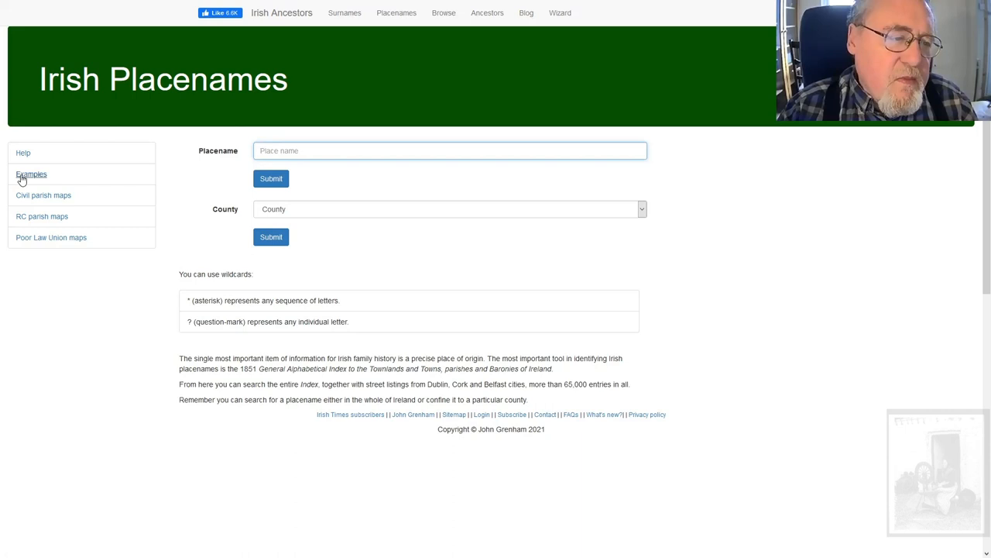
Step: Open the RC parish maps and pick County Roscommon on the Ireland map
click(42, 216)
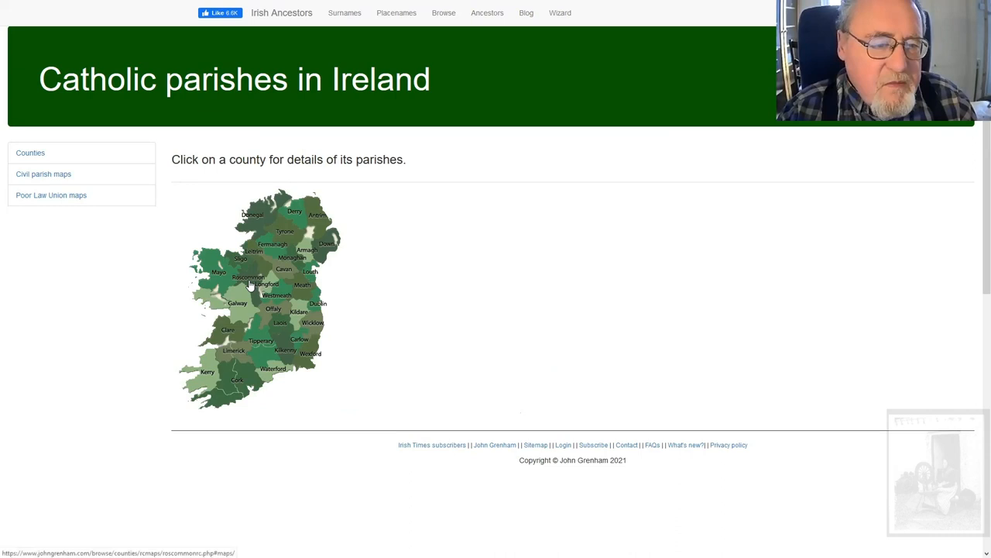
click(248, 279)
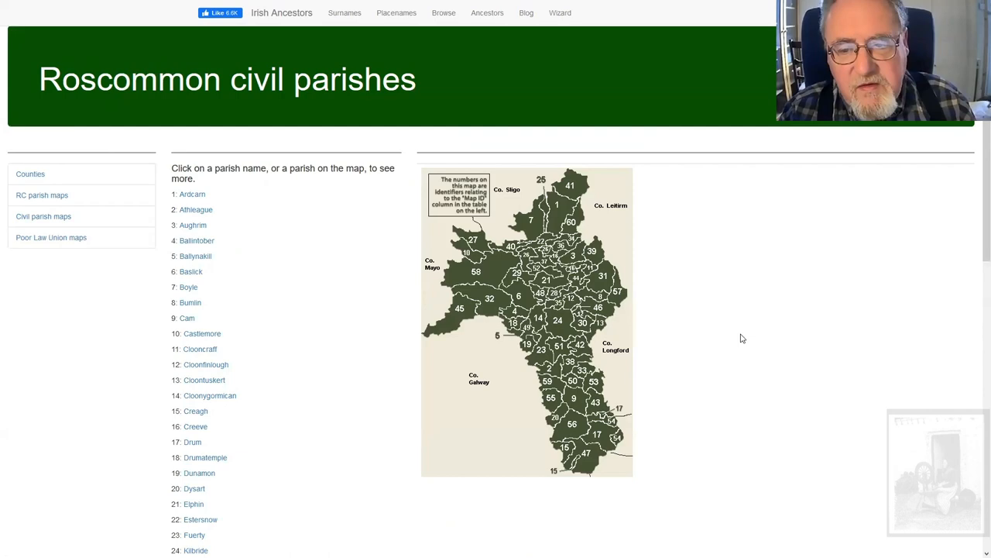
mouse_move(721, 334)
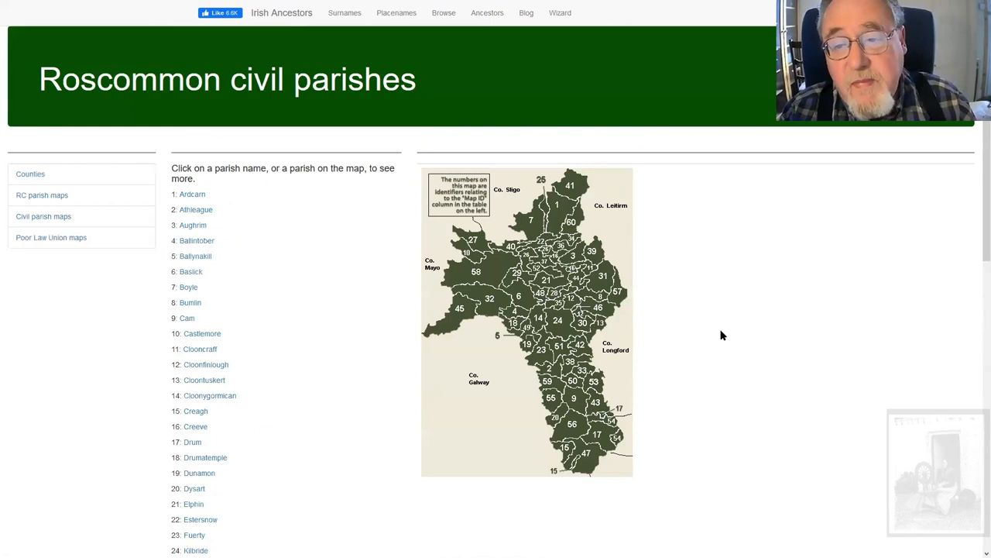
mouse_move(694, 393)
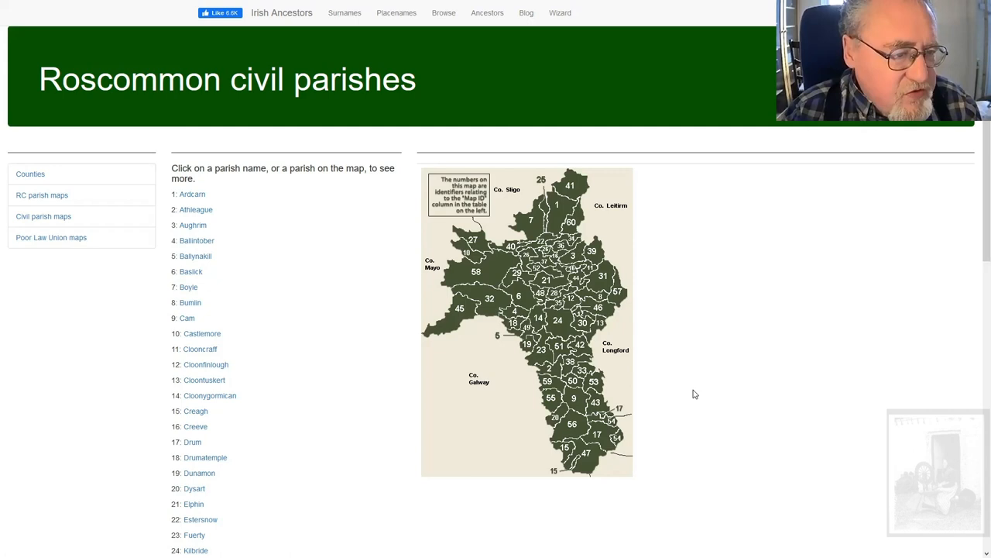
mouse_move(670, 395)
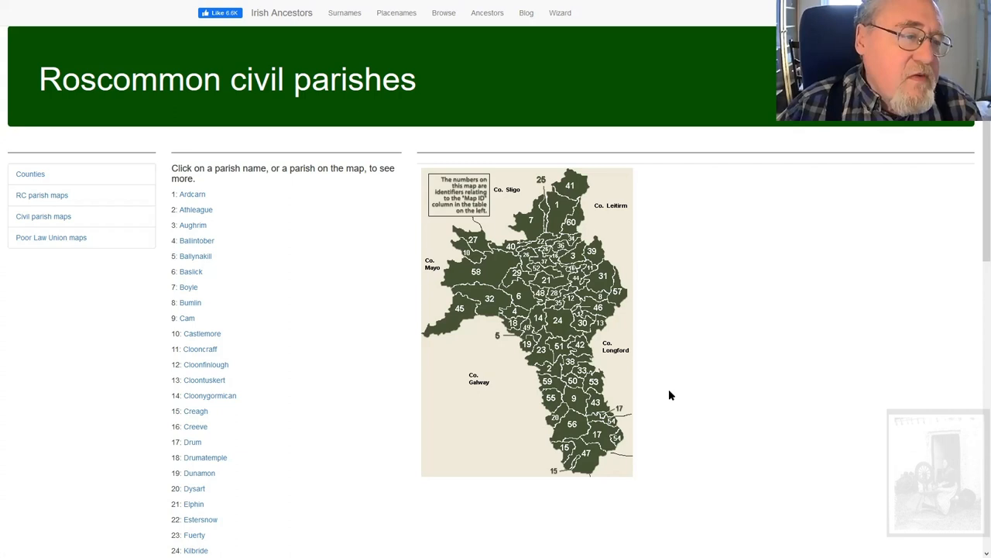
Step: Open Roscommon's Catholic parish map and select Kilkeevin for its baptism, marriage and burial records
click(41, 194)
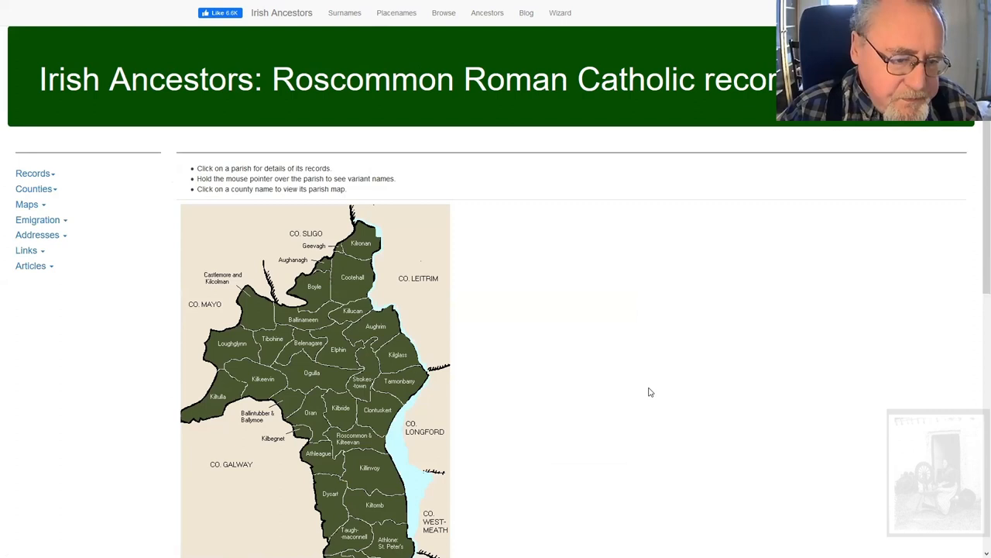
mouse_move(320, 424)
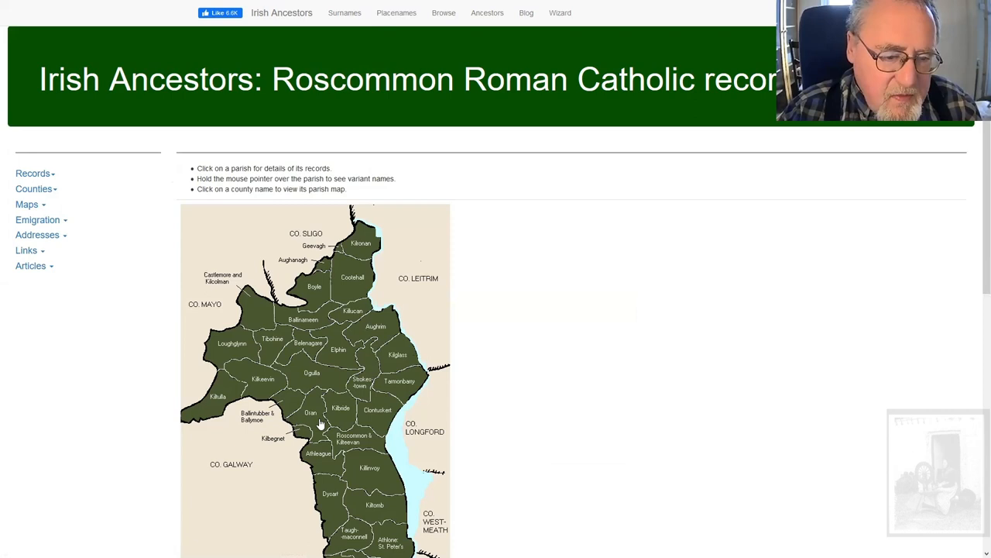
click(264, 379)
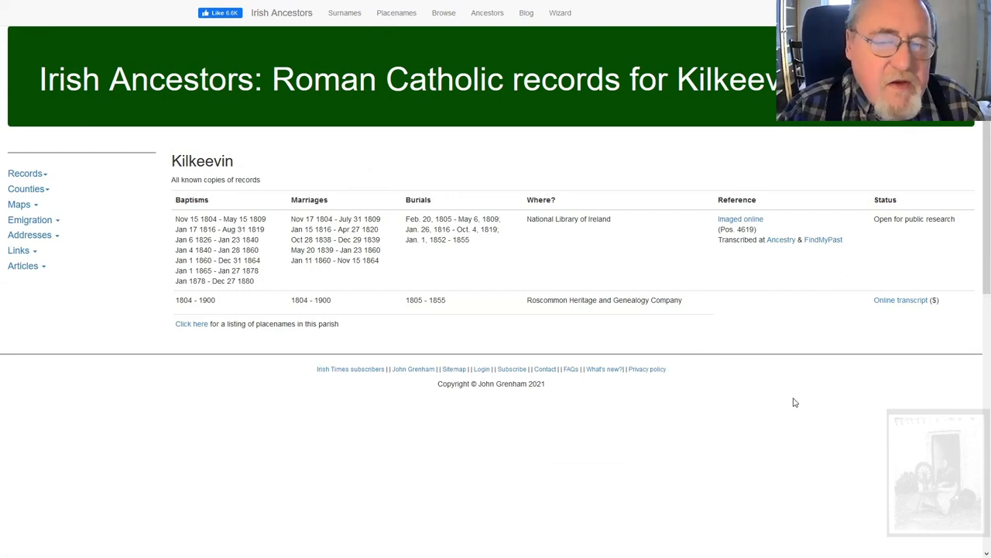
mouse_move(671, 423)
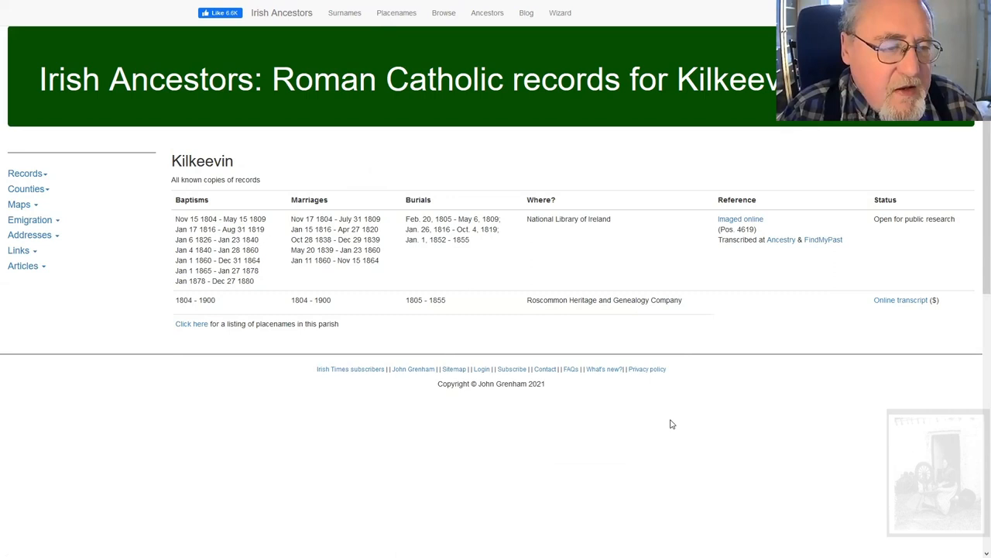
mouse_move(411, 324)
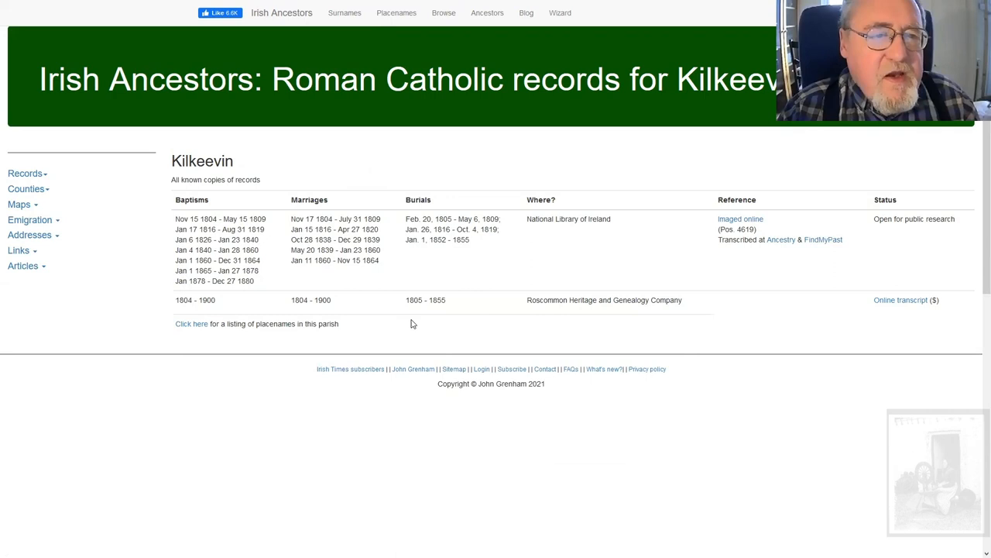
mouse_move(153, 283)
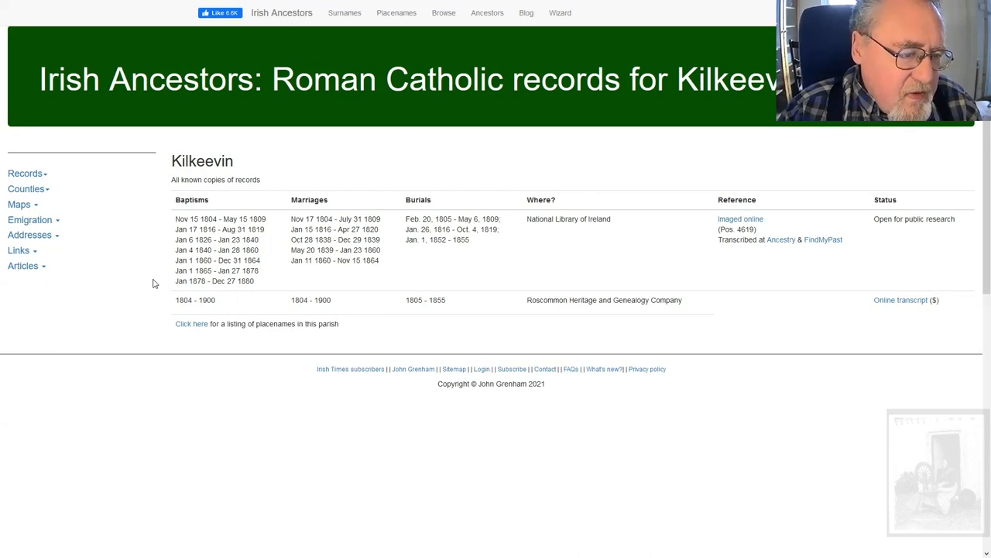
Step: View Strokestown's Catholic records and civil parish list, then reach the civil parishes county map
click(191, 324)
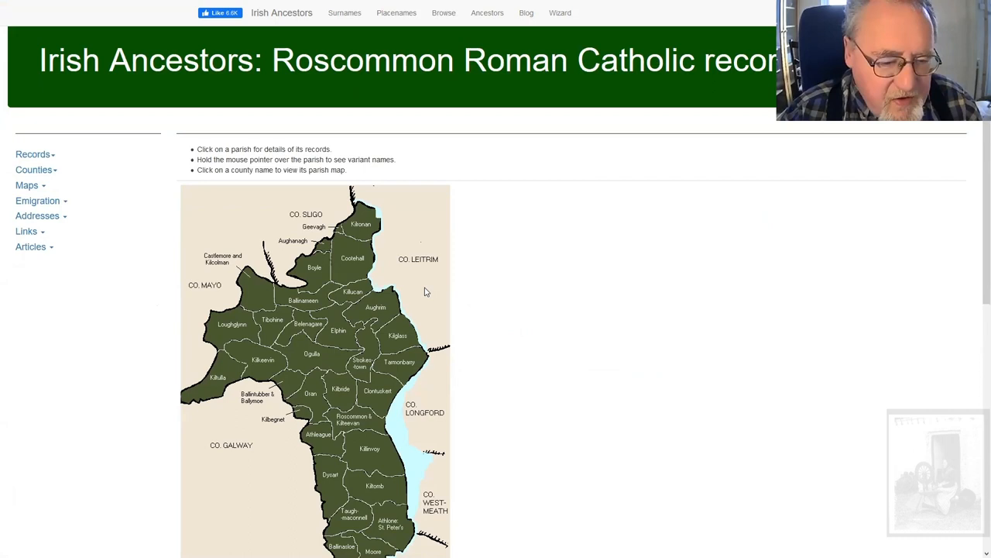
click(362, 364)
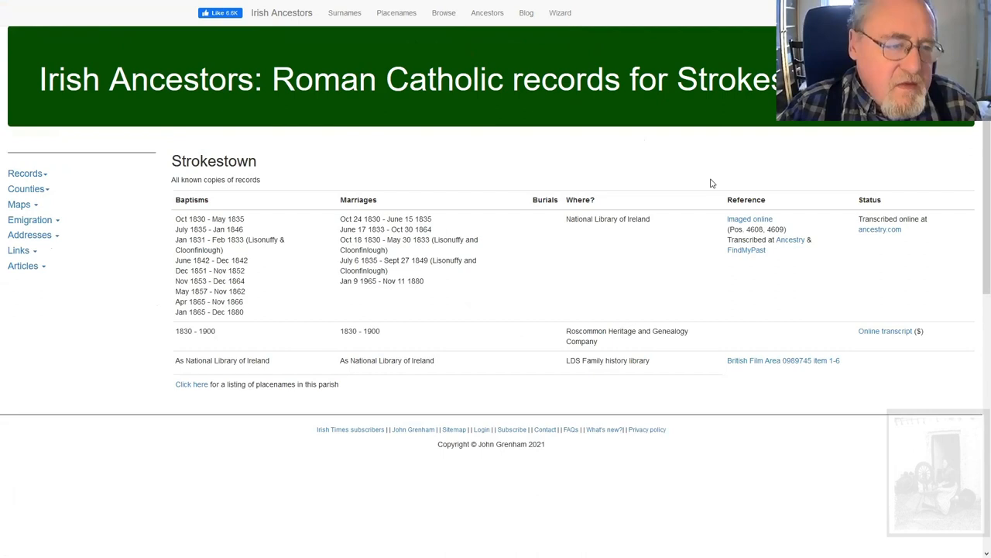
click(192, 383)
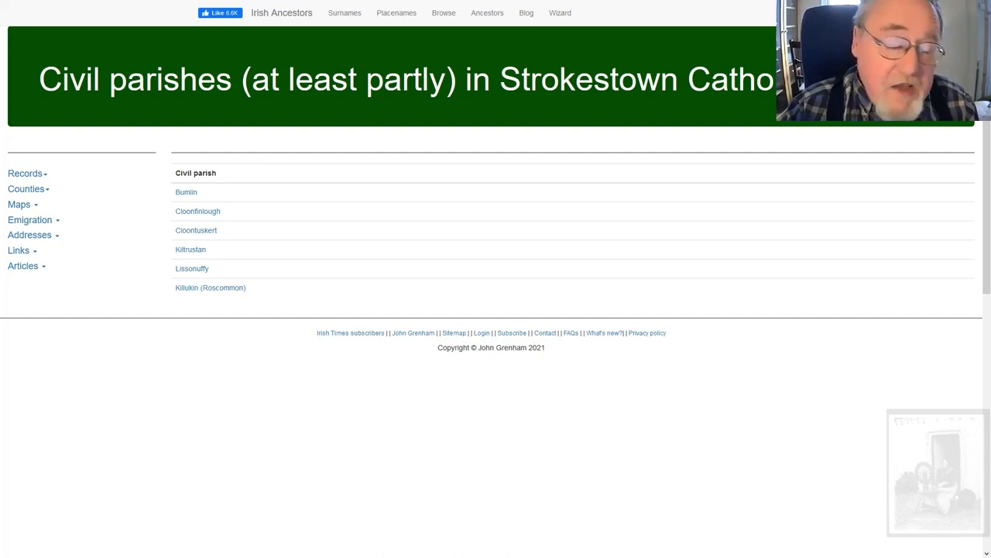
click(190, 248)
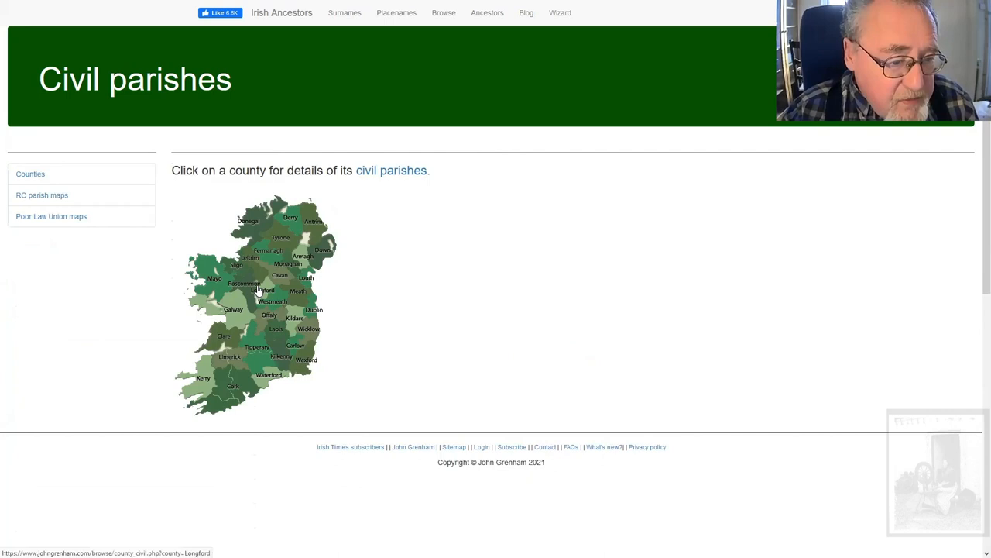
Step: Browse the Killinvoy, Oran and St. Peter's civil parish pages in Roscommon
click(248, 282)
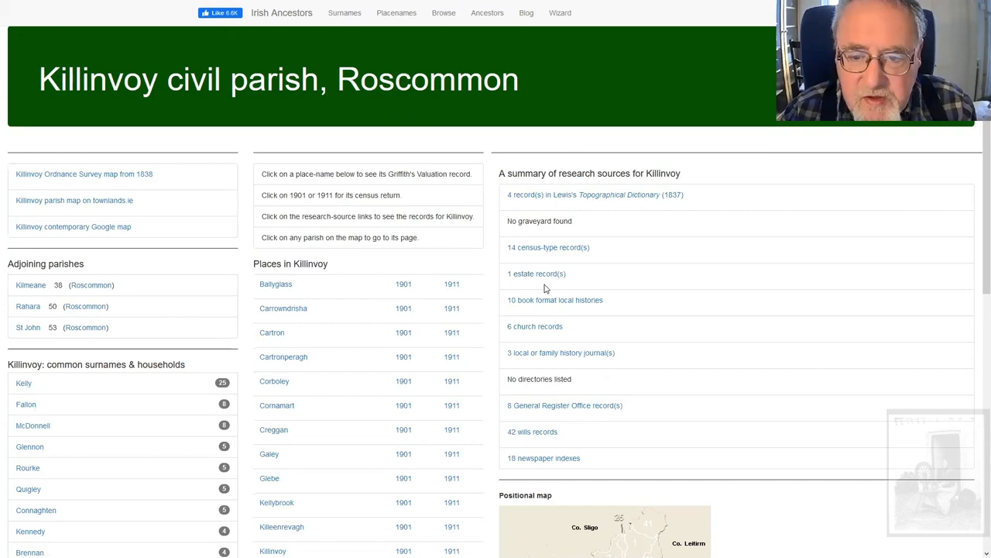
click(534, 326)
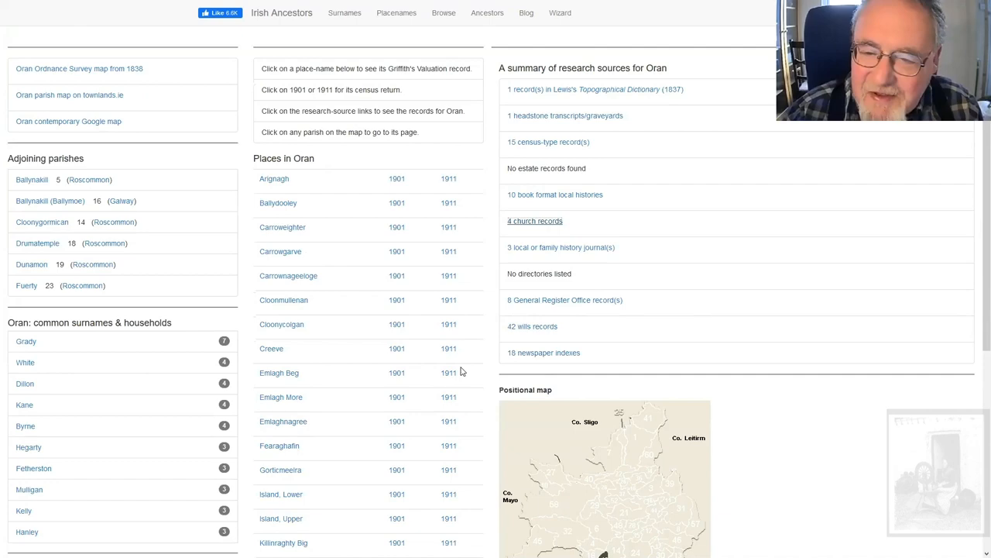
scroll(down, 3)
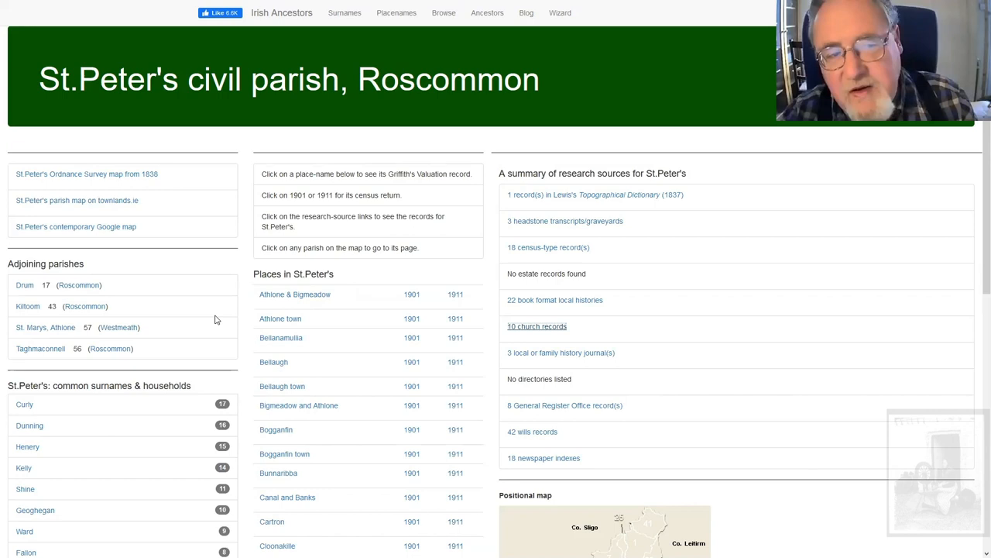
scroll(down, 3)
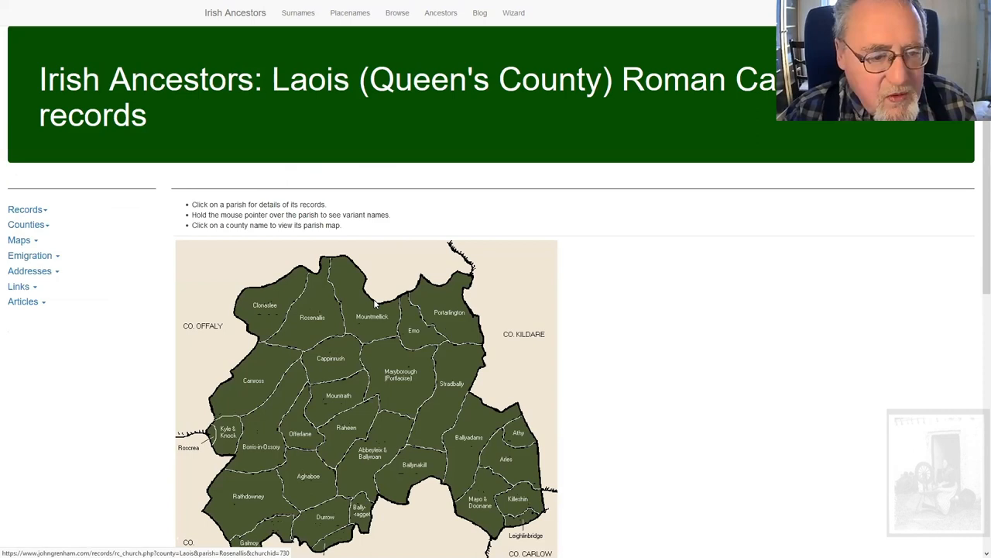
Step: Open Abbeyleix Catholic records, list its places, and read Ballyroan's Lewis Topographical Dictionary entry
click(372, 453)
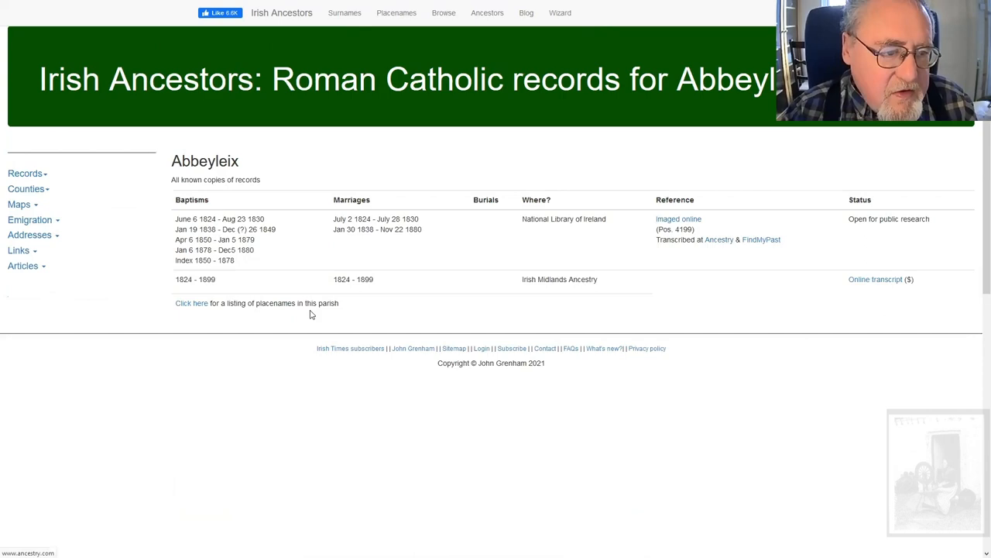
click(191, 303)
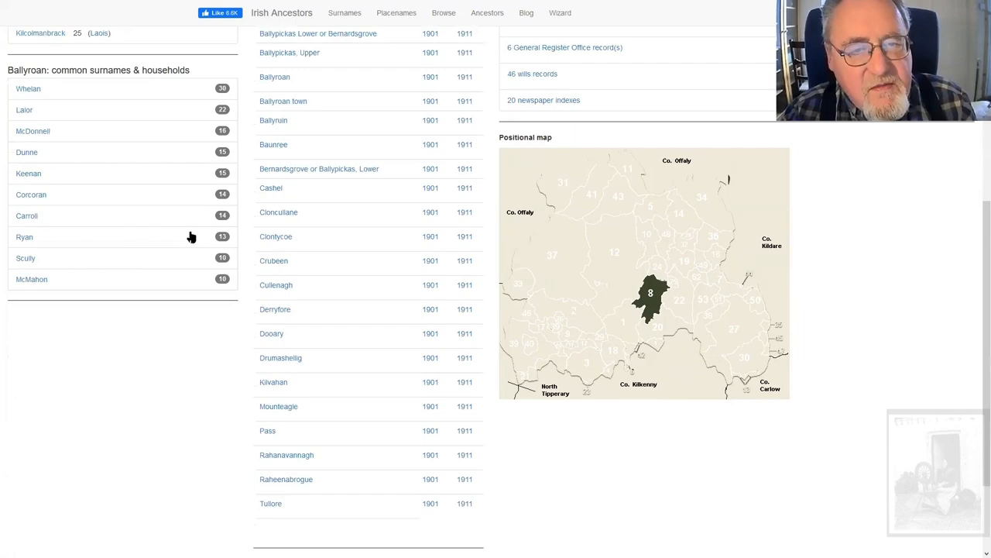
scroll(up, 3)
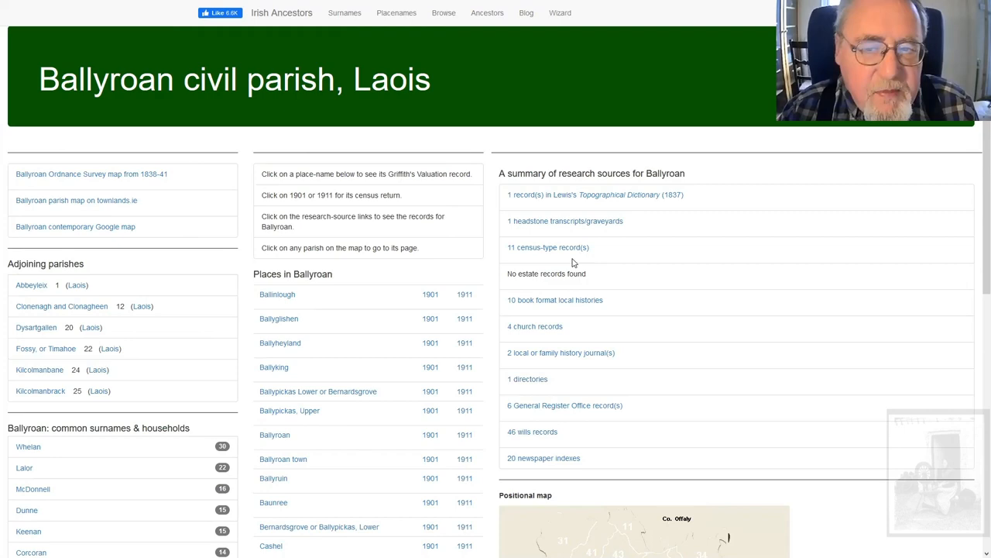
click(584, 195)
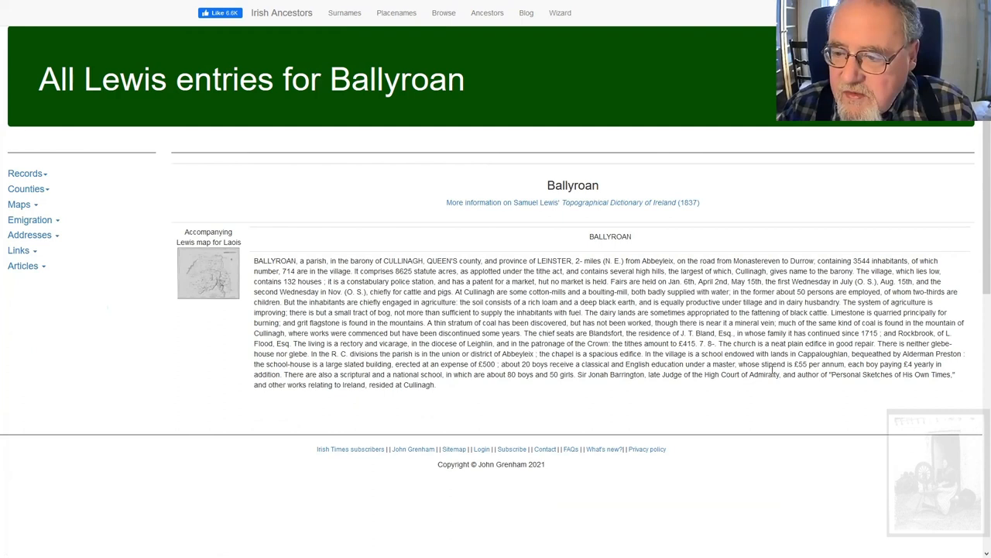
Step: Select 'In the R.C. divisions the parish is in the union or district of Abbeyleix'
drag(309, 353, 493, 354)
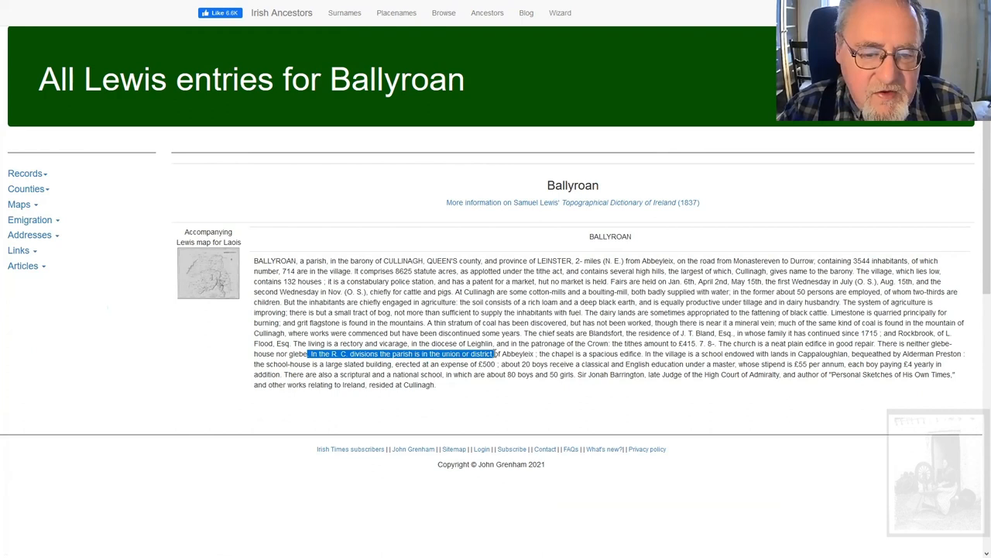
drag(492, 353, 535, 353)
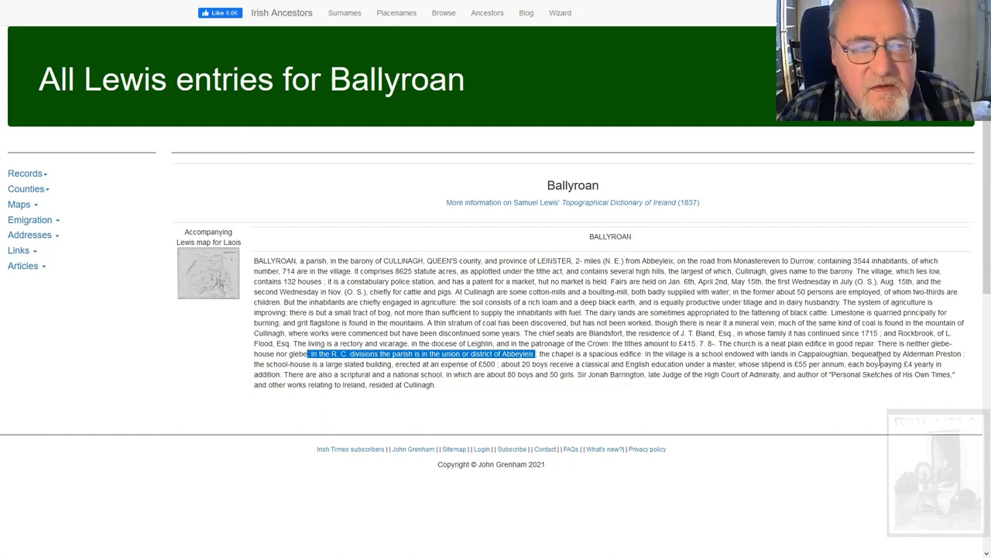
mouse_move(763, 251)
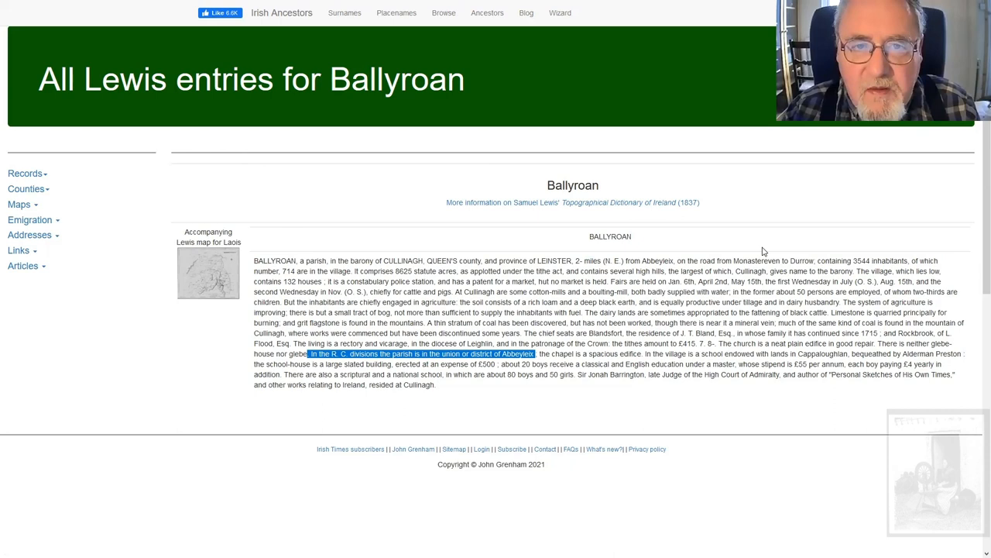
mouse_move(400, 218)
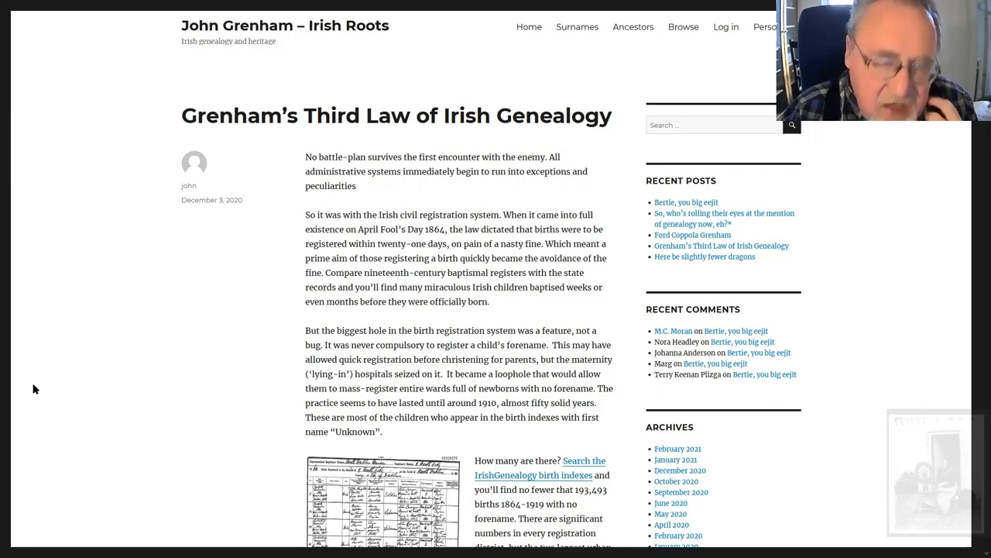
Step: Scroll down the Third Law post and open the Rotunda birth registrations image
scroll(down, 3)
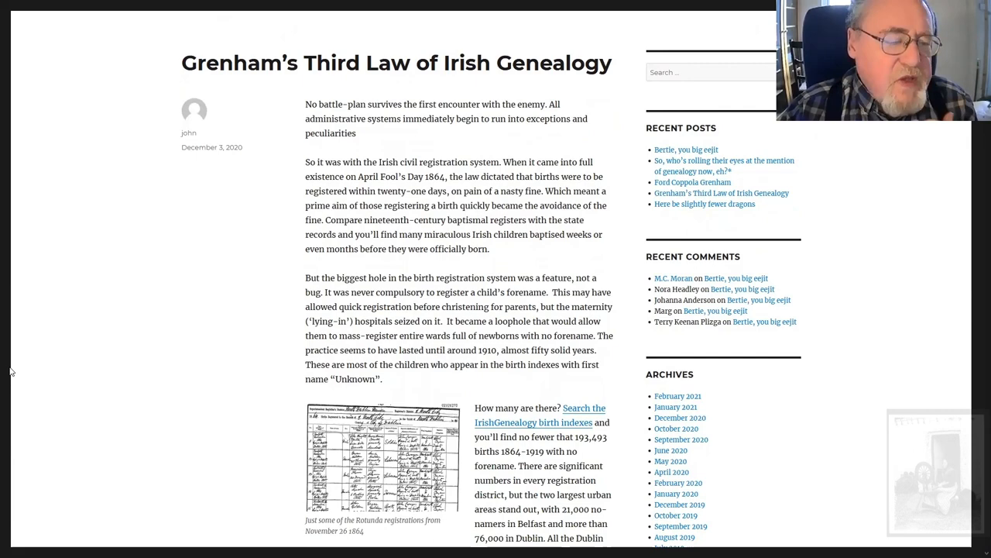
scroll(down, 3)
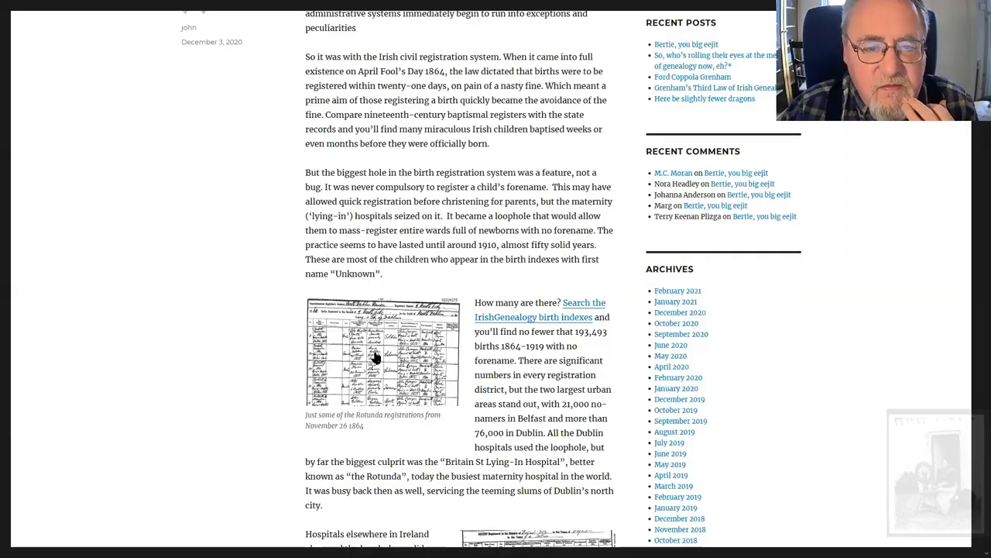
click(380, 350)
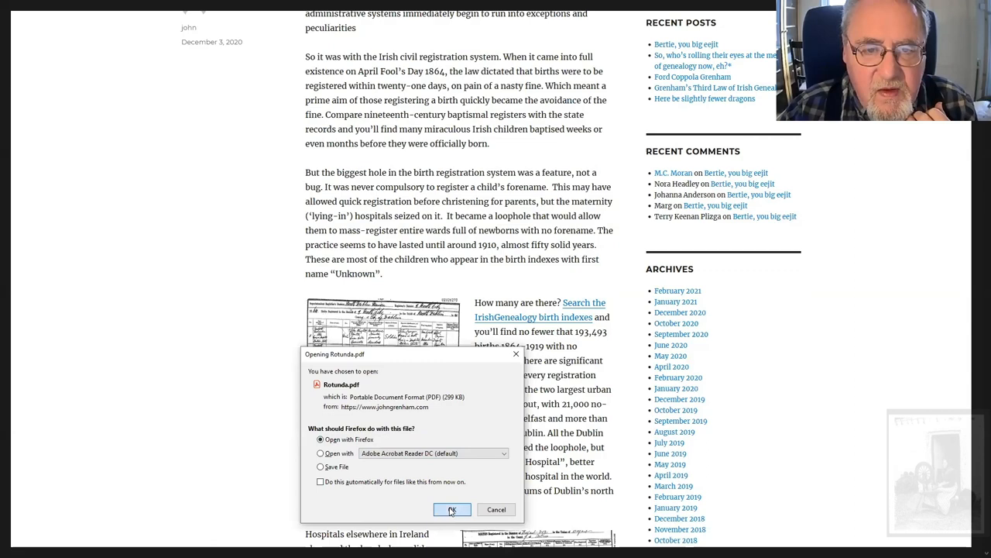
Step: Confirm 'Open with Firefox' to view Rotunda.pdf in the browser
click(452, 509)
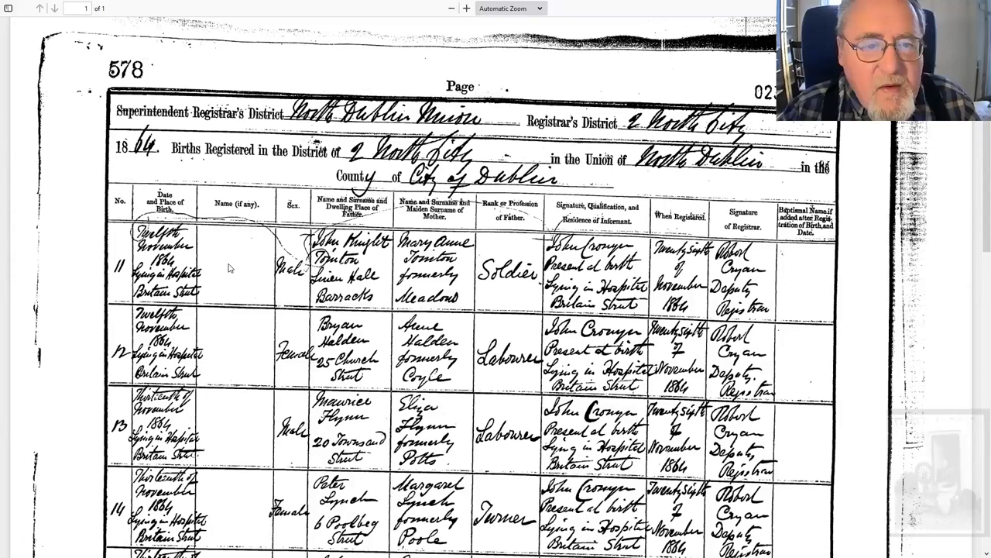
Step: Scroll up to show the register page header with reference number 02326270
scroll(up, 3)
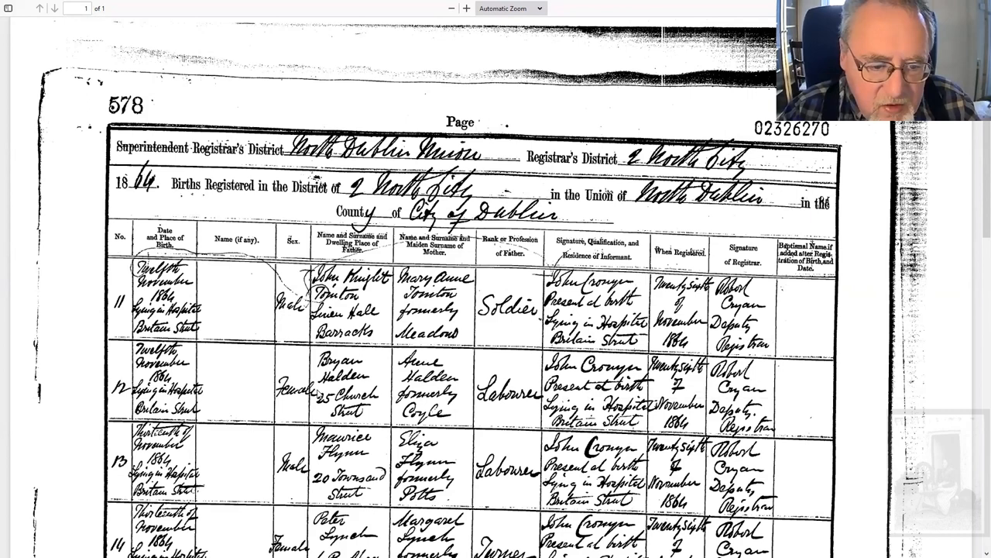
mouse_move(457, 365)
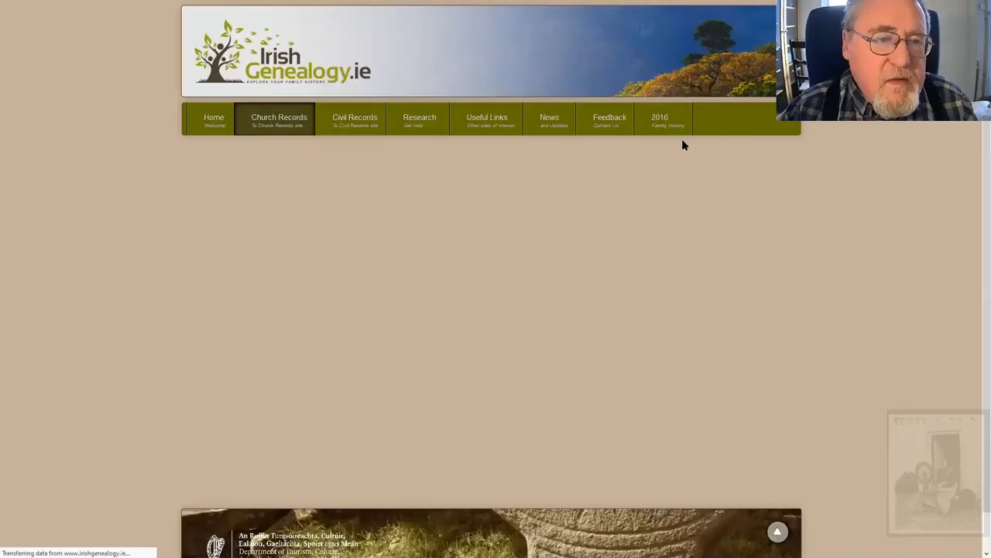
Step: Accept the search conditions and submit the civil birth search for forename 'Unknown'
click(355, 120)
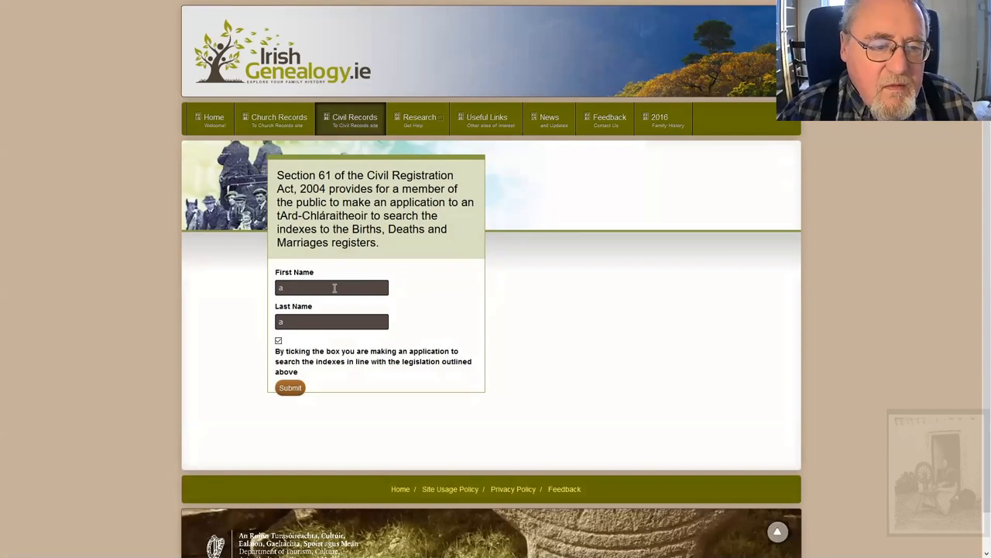
click(290, 388)
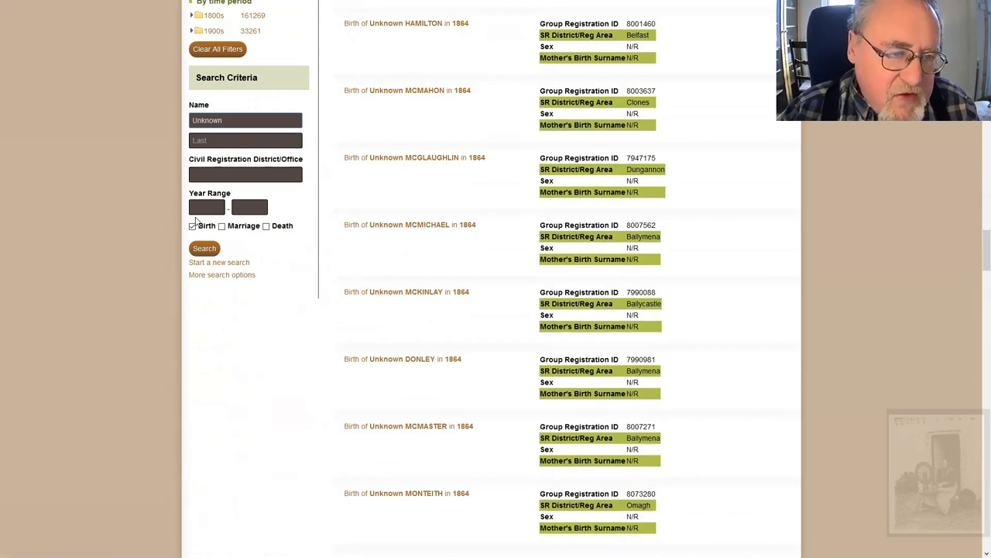
Step: Scroll through the 194,530 'Unknown' birth results and district counts before returning to the blog
scroll(down, 3)
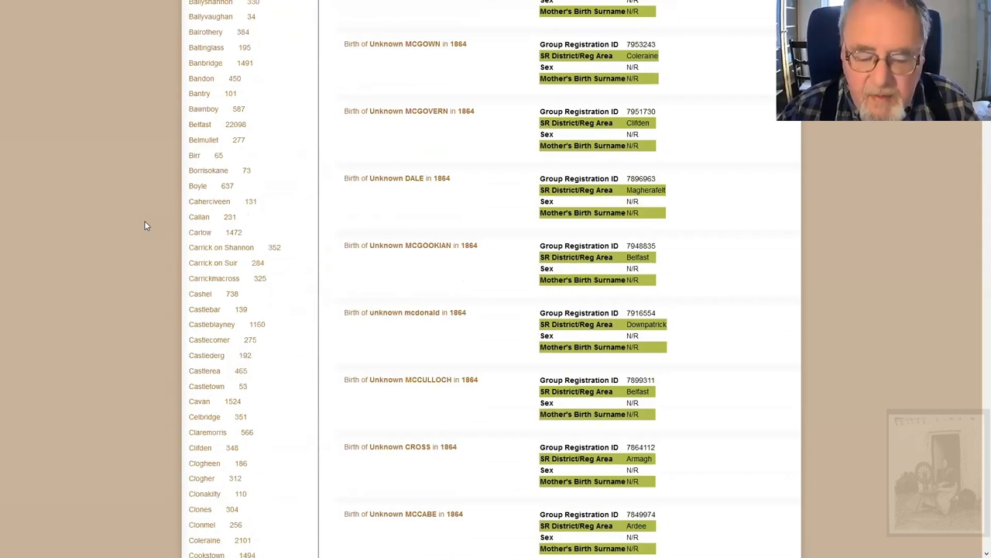
scroll(up, 3)
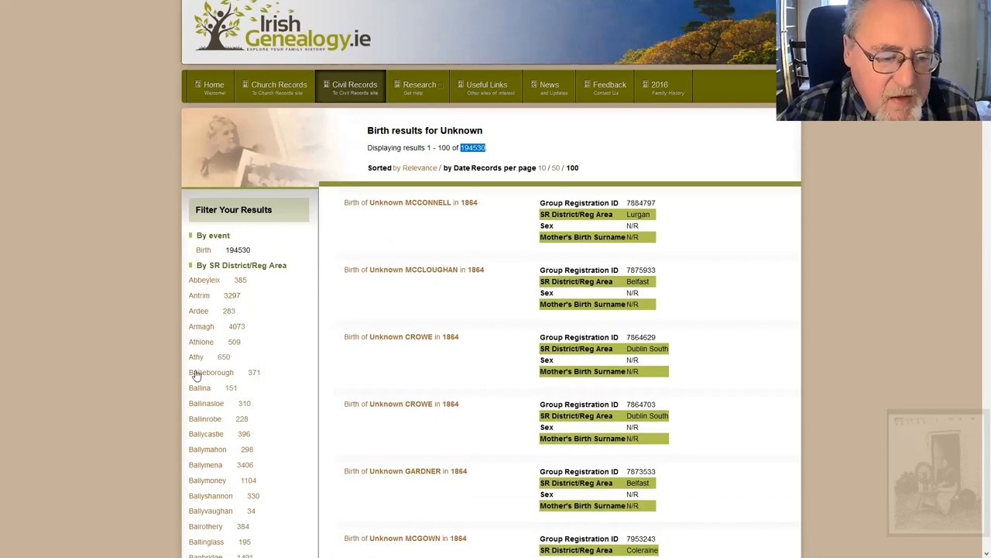
scroll(down, 3)
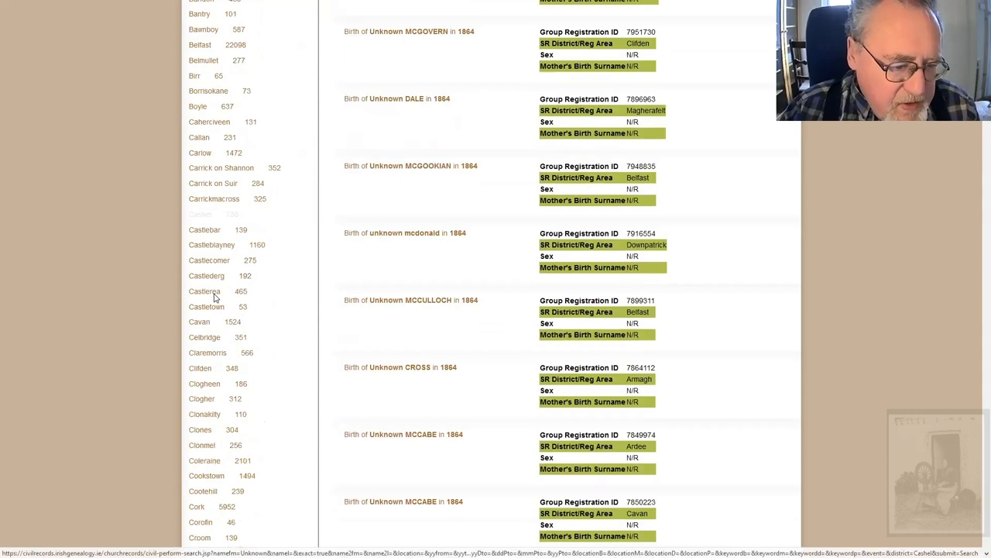
scroll(down, 3)
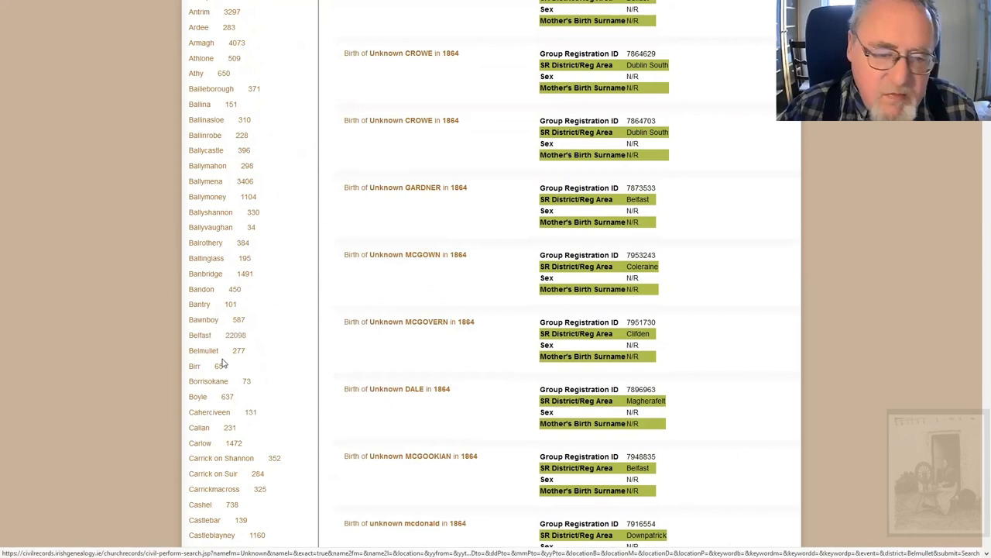
scroll(up, 3)
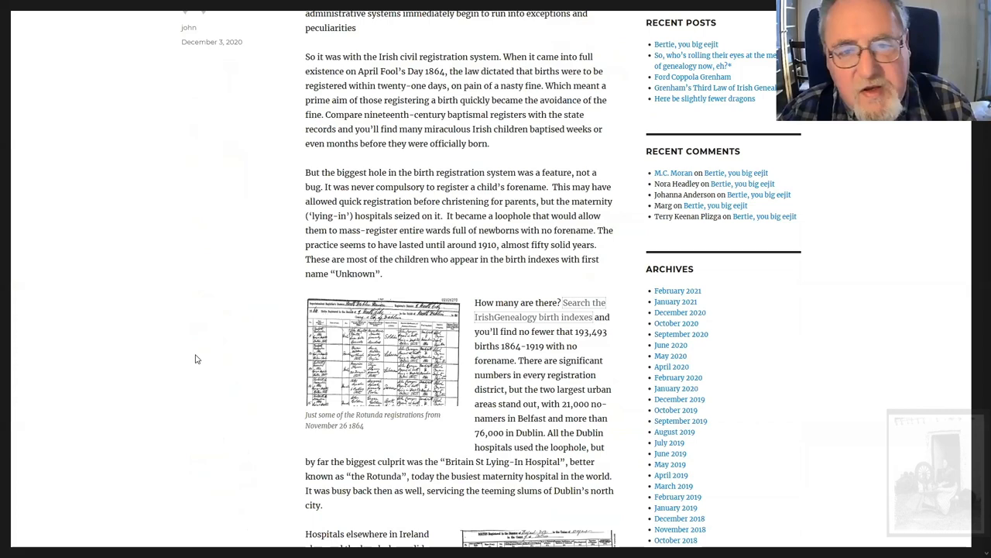
scroll(up, 3)
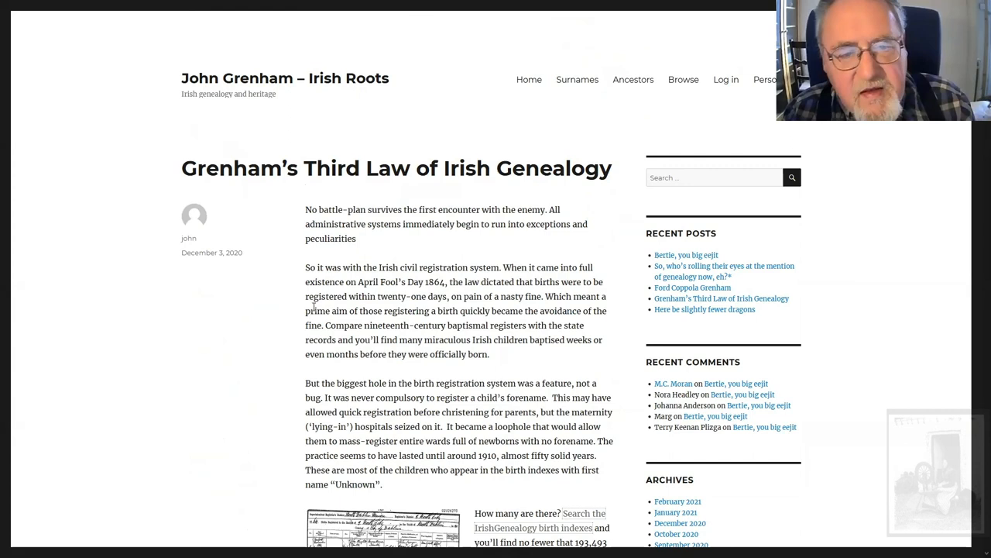
scroll(down, 3)
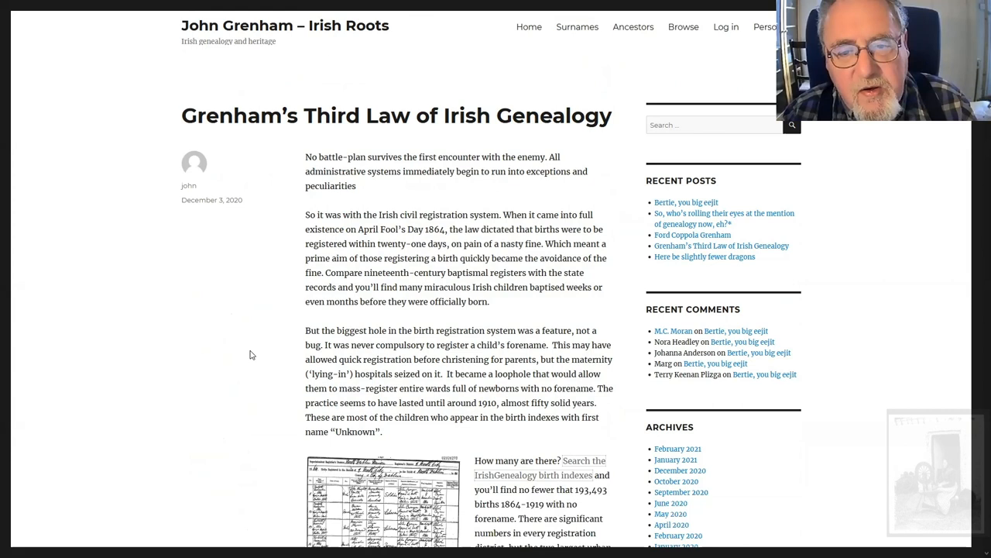
scroll(up, 3)
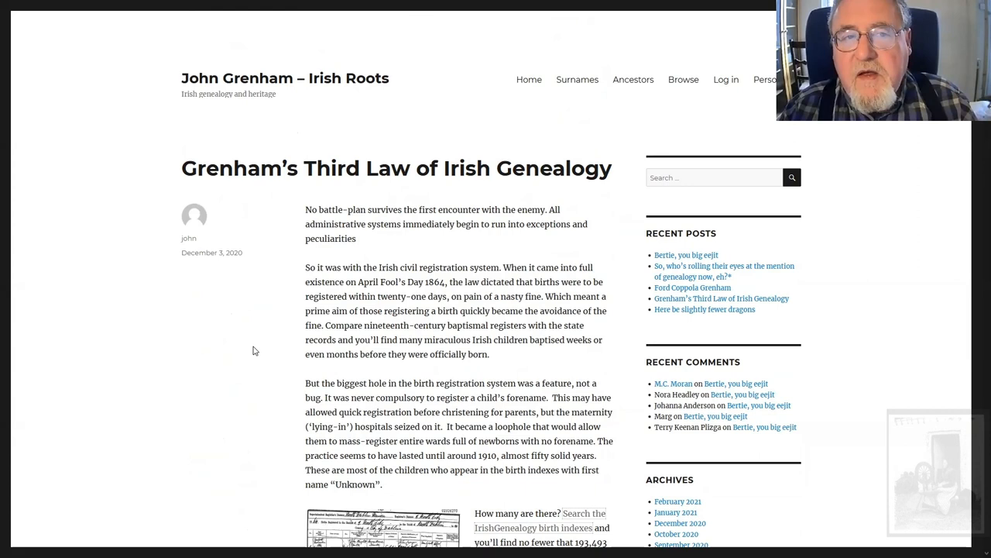